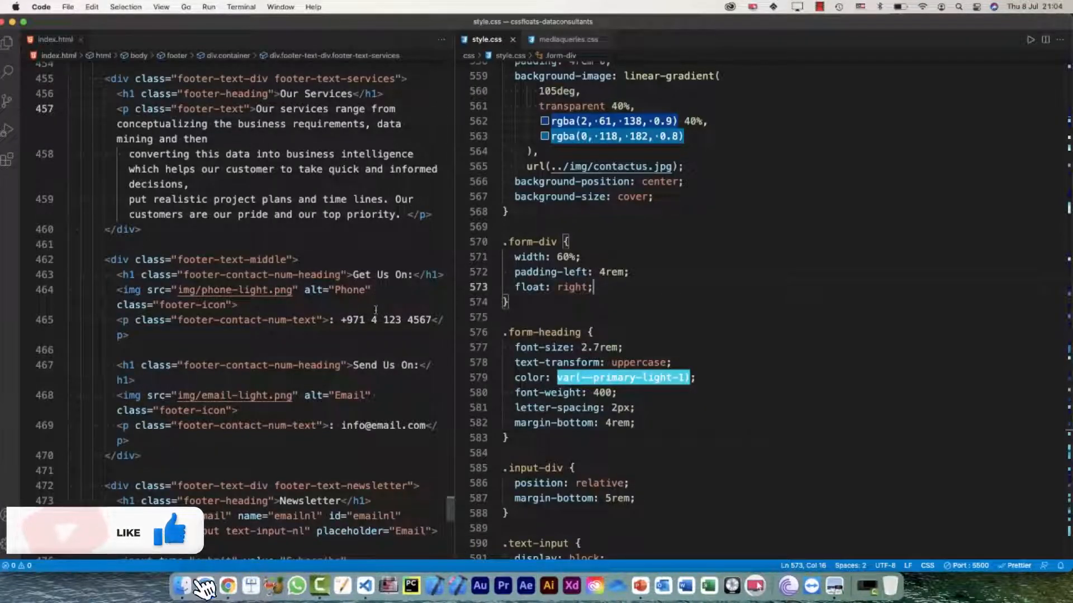
- Locate and install the Autoprefixer extension from the Extensions view
{"action": "scroll", "scroll_direction": "down", "scroll_amount": 3}
{"action": "type", "text": "autoprefixer"}
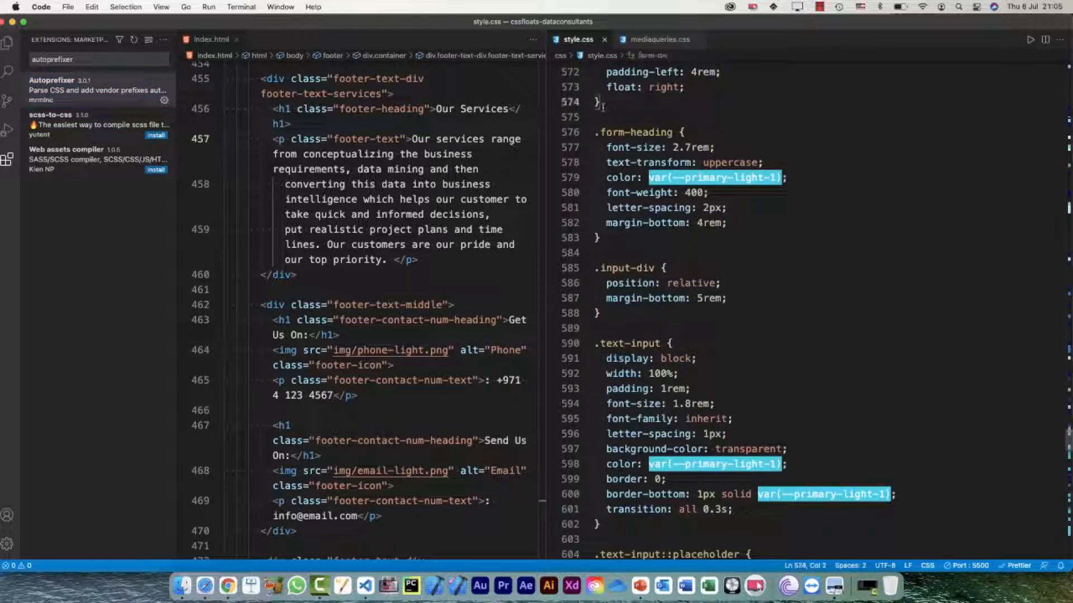
{"action": "left_click", "coordinate": [8, 42]}
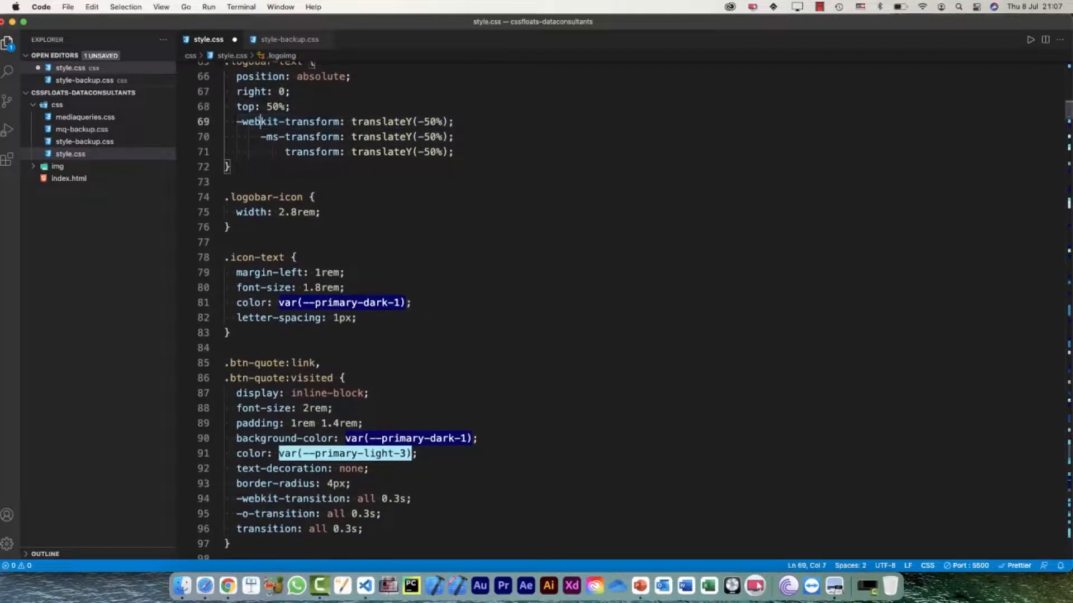
- Check style.css for the added vendor-prefixed transform and transition declarations
{"action": "scroll", "scroll_direction": "down", "scroll_amount": 3}
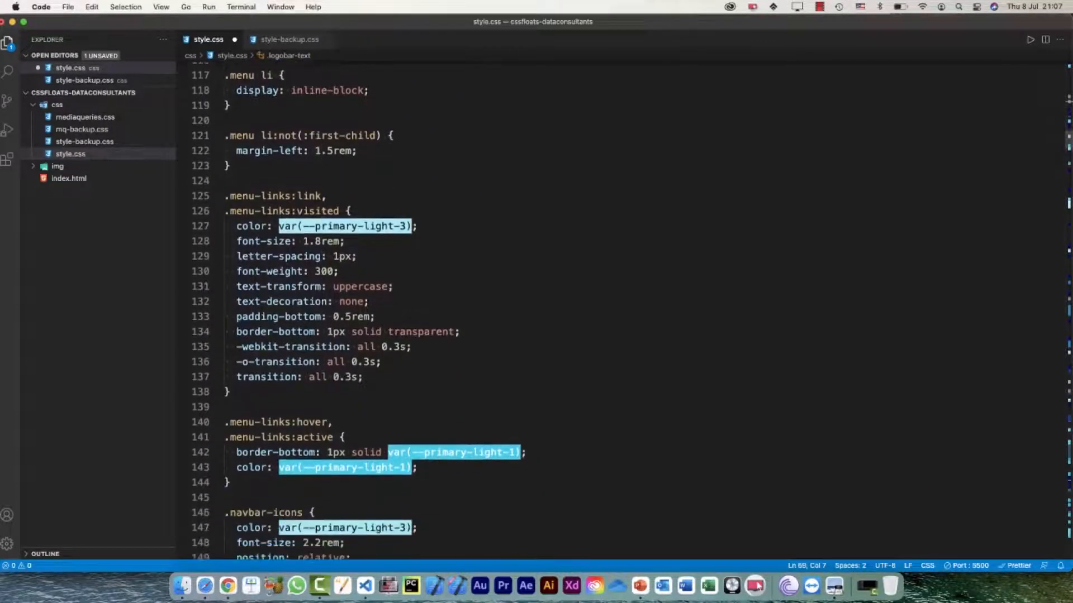
{"action": "left_click", "coordinate": [85, 116]}
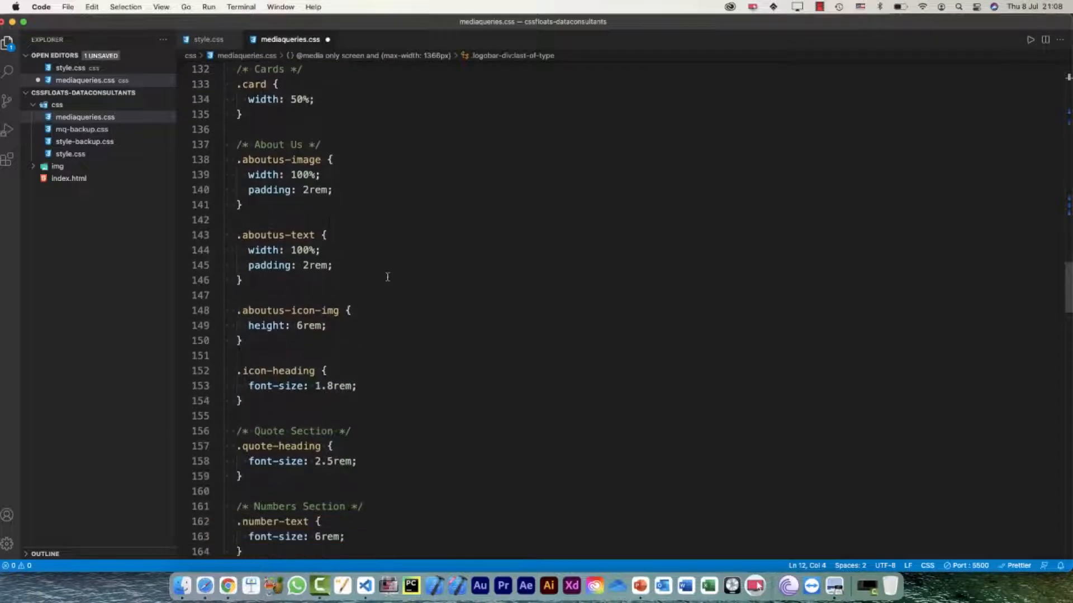
{"action": "scroll", "scroll_direction": "down", "scroll_amount": 3}
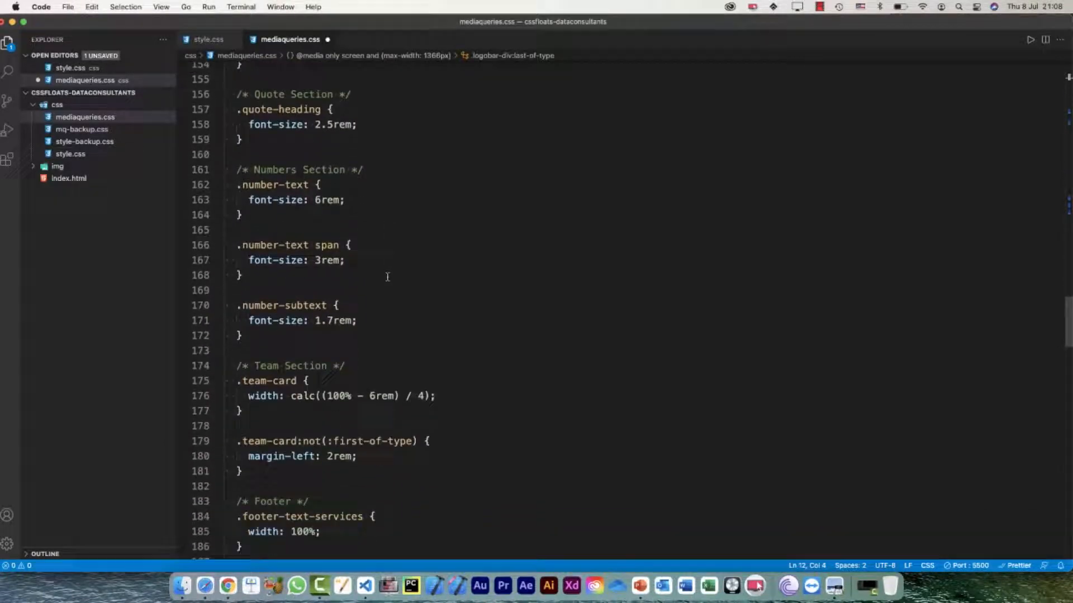
{"action": "left_click", "coordinate": [227, 586]}
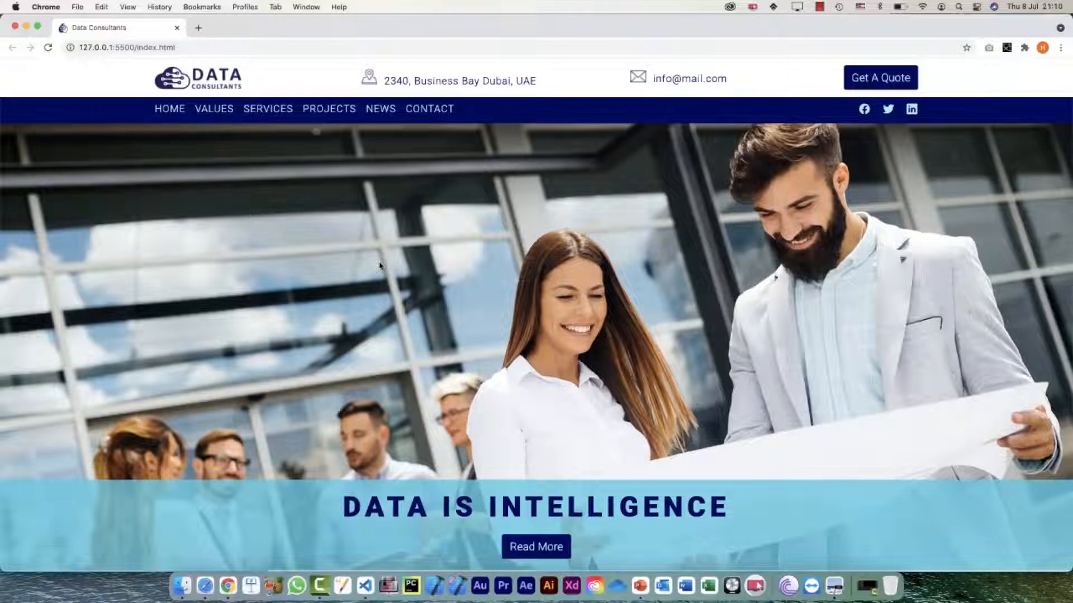